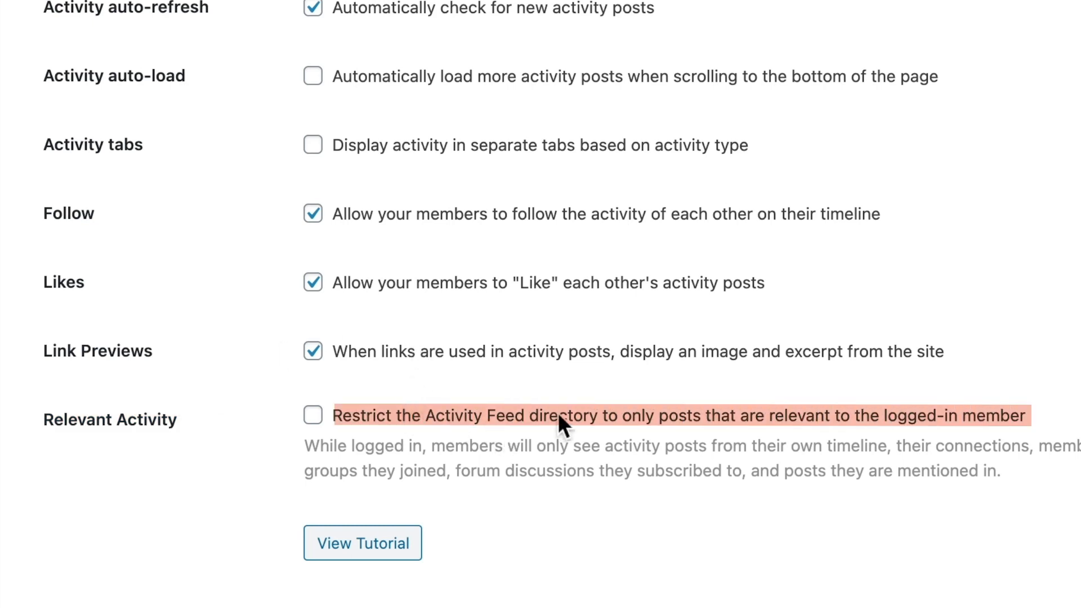
mouse_move(1034, 426)
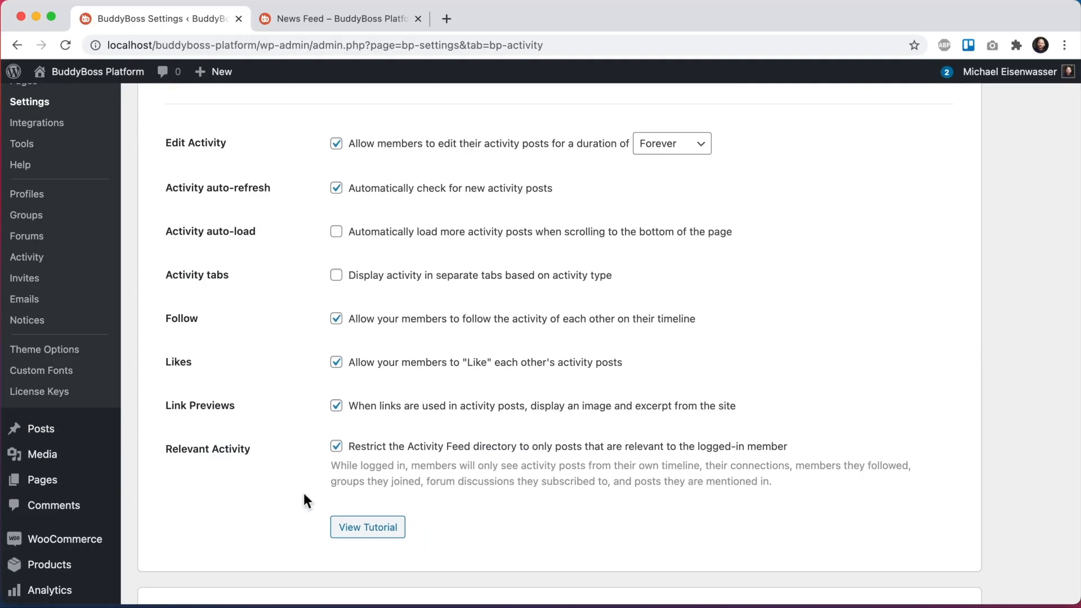
Leave Relevant Activity off and view the unrestricted news feed with the sunset and beach posts.
click(335, 446)
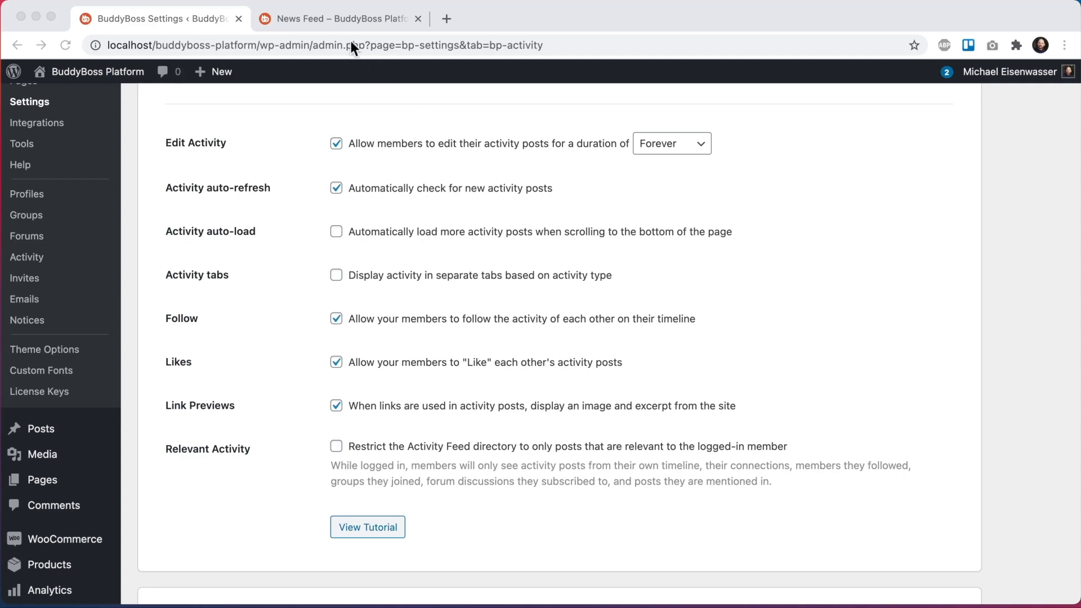
click(337, 19)
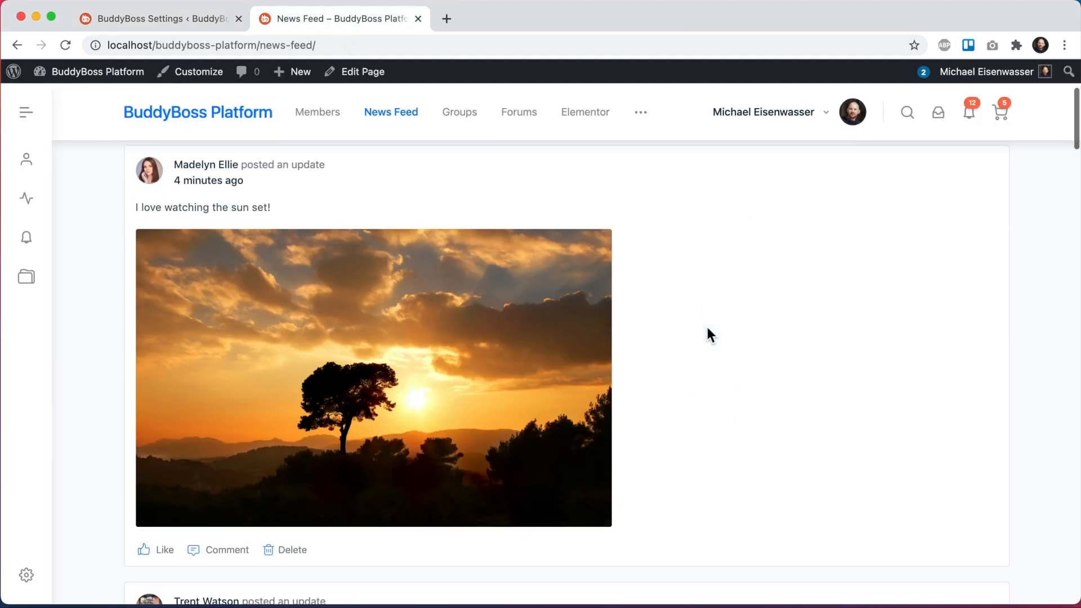
scroll(down, 3)
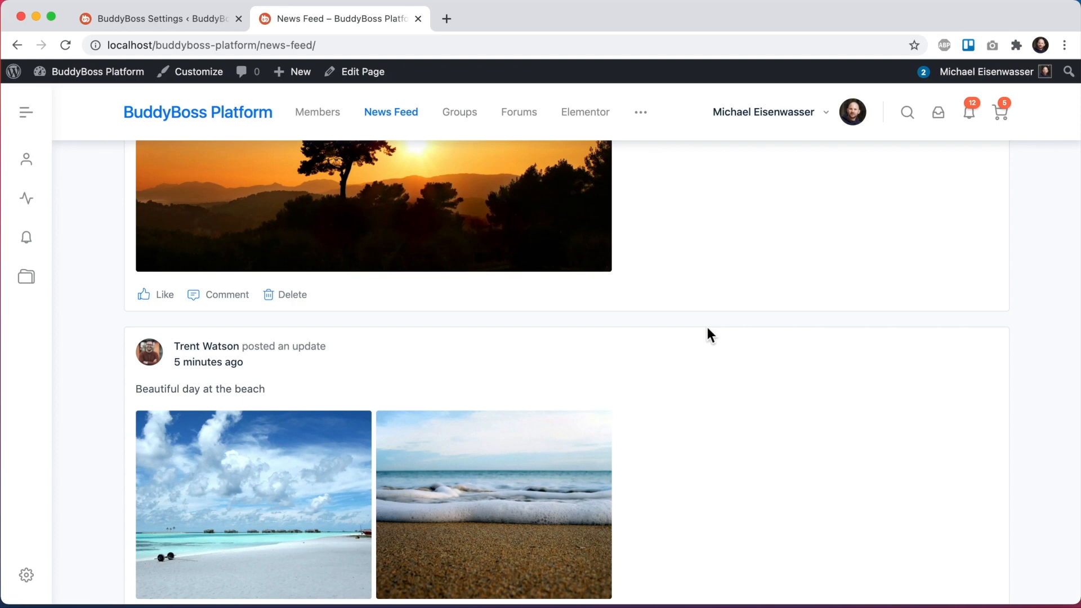
mouse_move(698, 453)
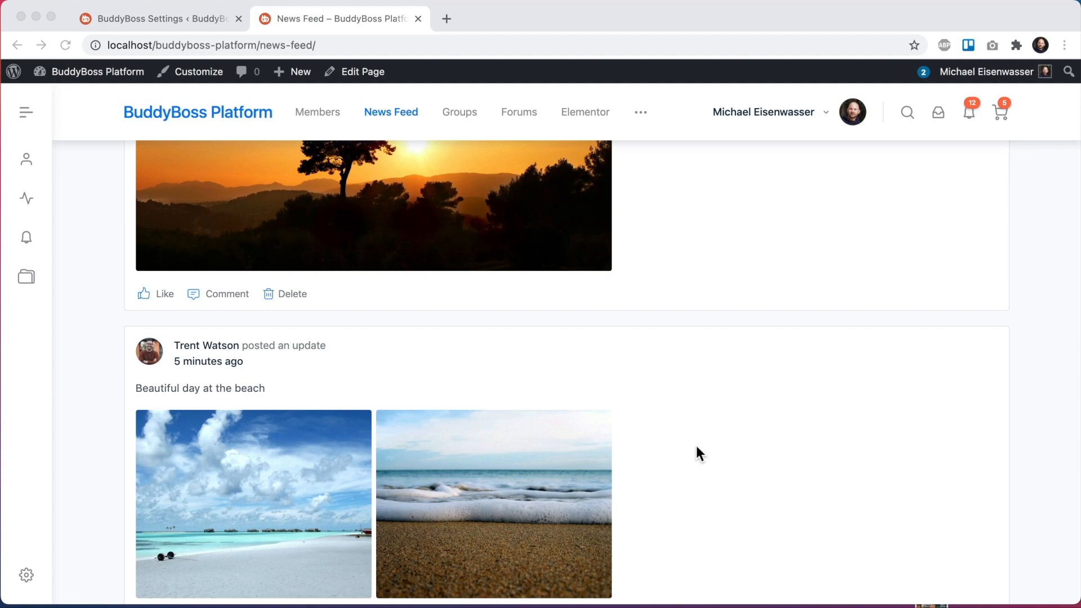
Return to the Activity settings page showing Relevant Activity still unchecked.
click(159, 19)
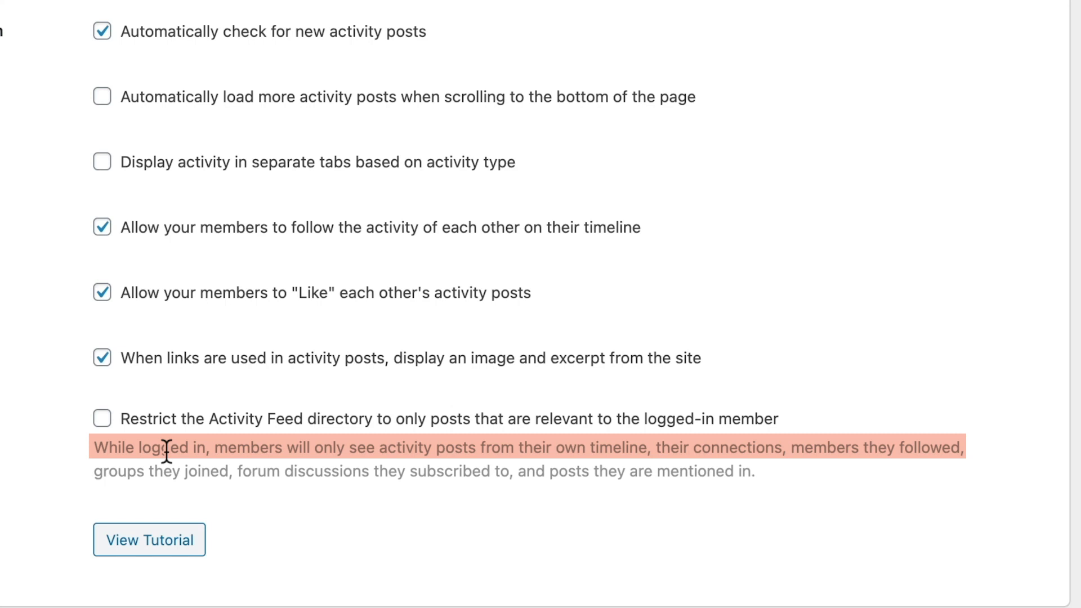
mouse_move(577, 441)
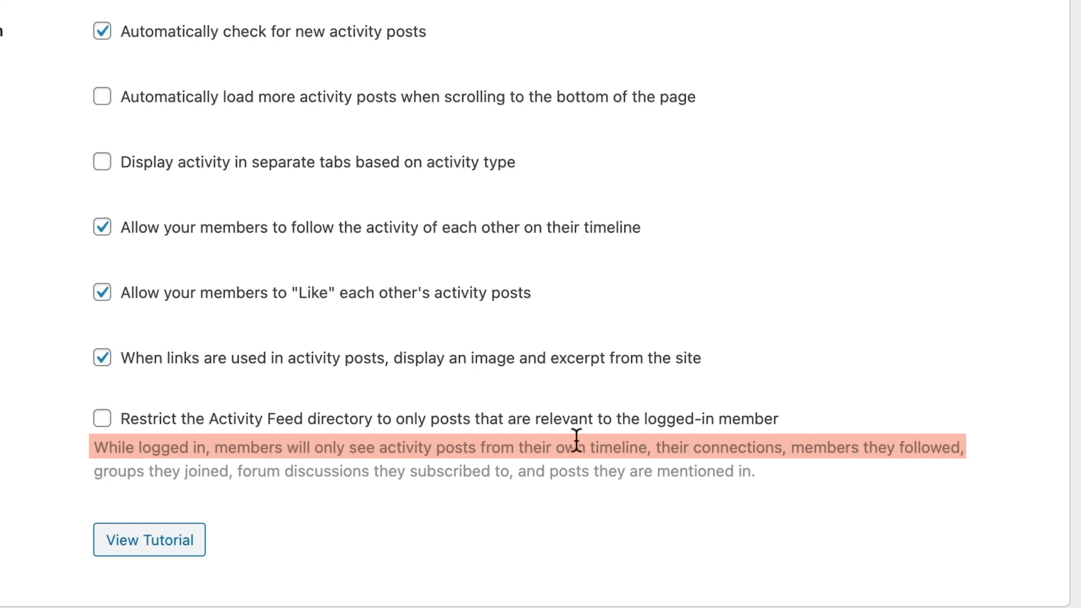
mouse_move(720, 451)
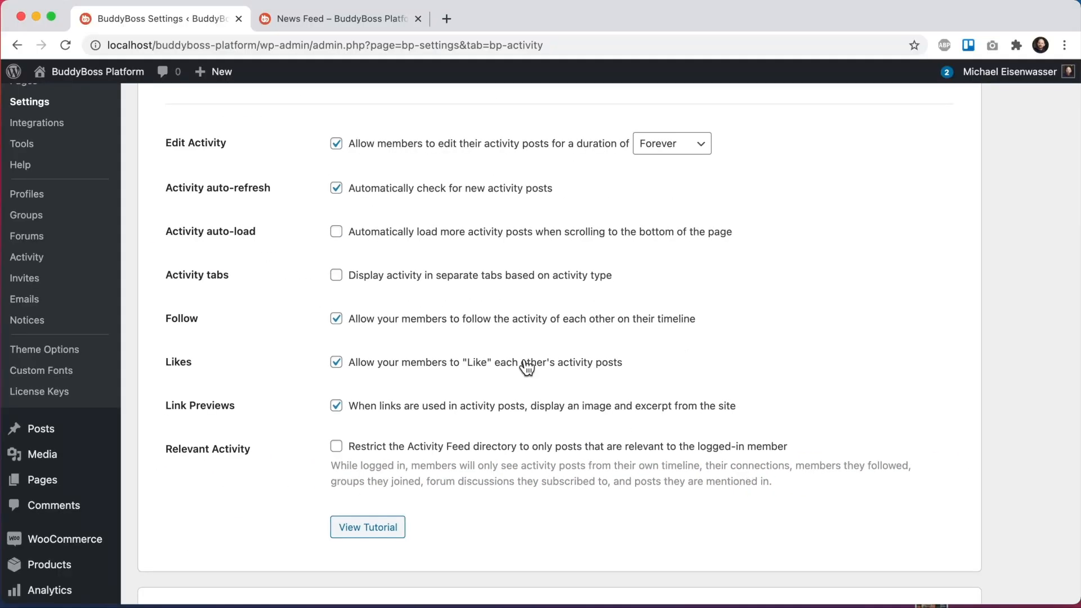
Show the news feed again and scroll through the sunset and beach posts.
click(338, 19)
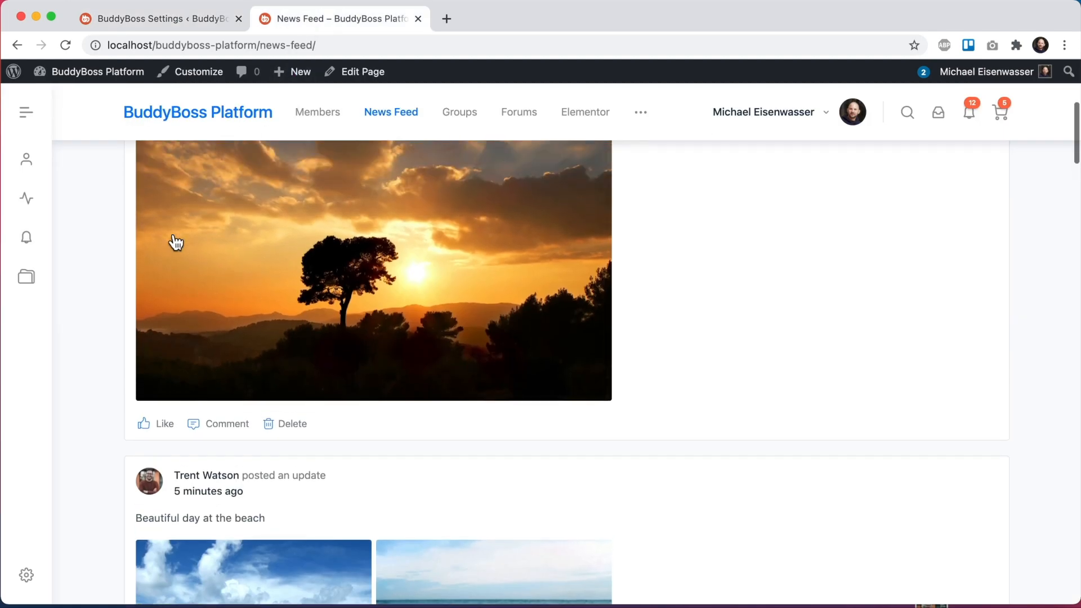
scroll(up, 3)
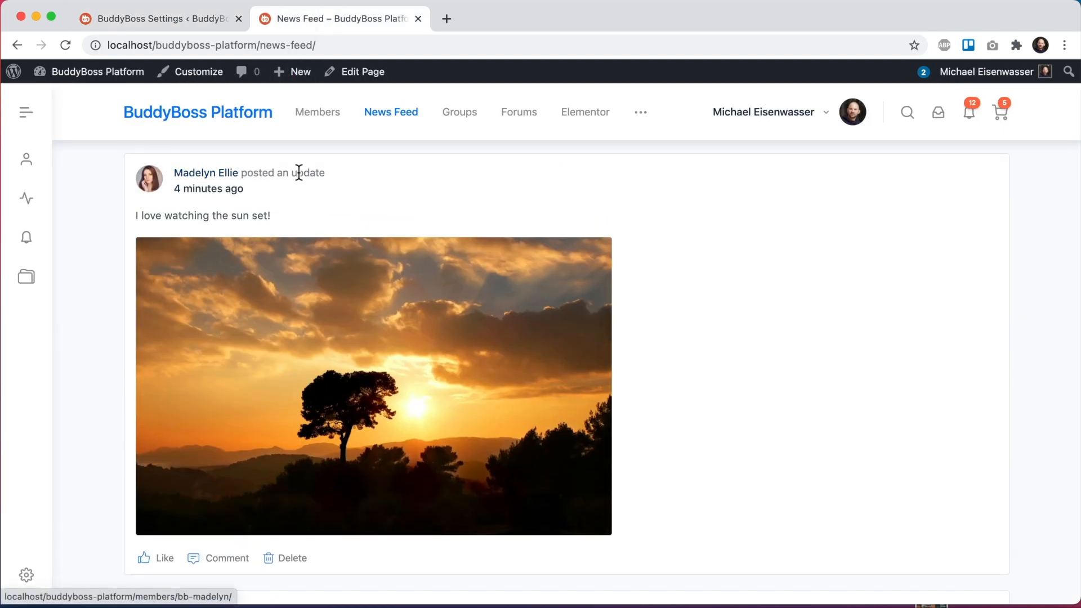
scroll(down, 3)
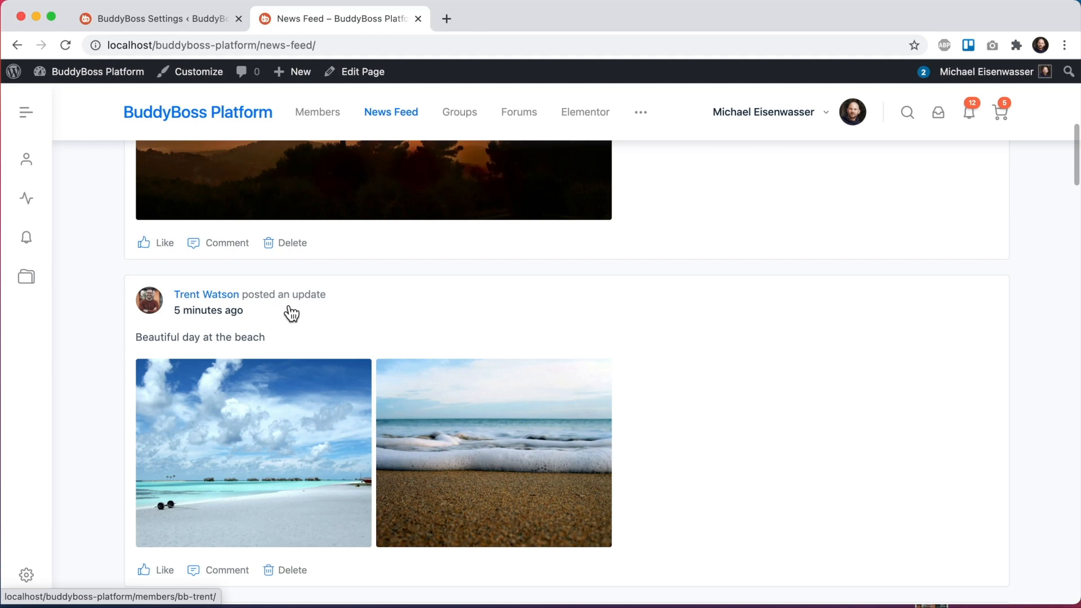
scroll(up, 3)
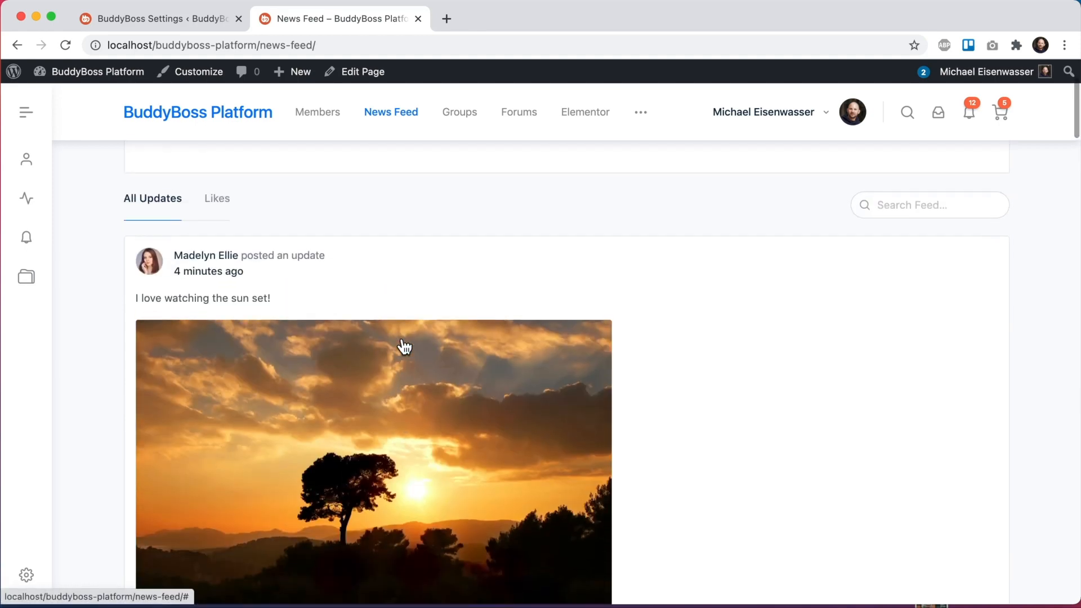
scroll(up, 3)
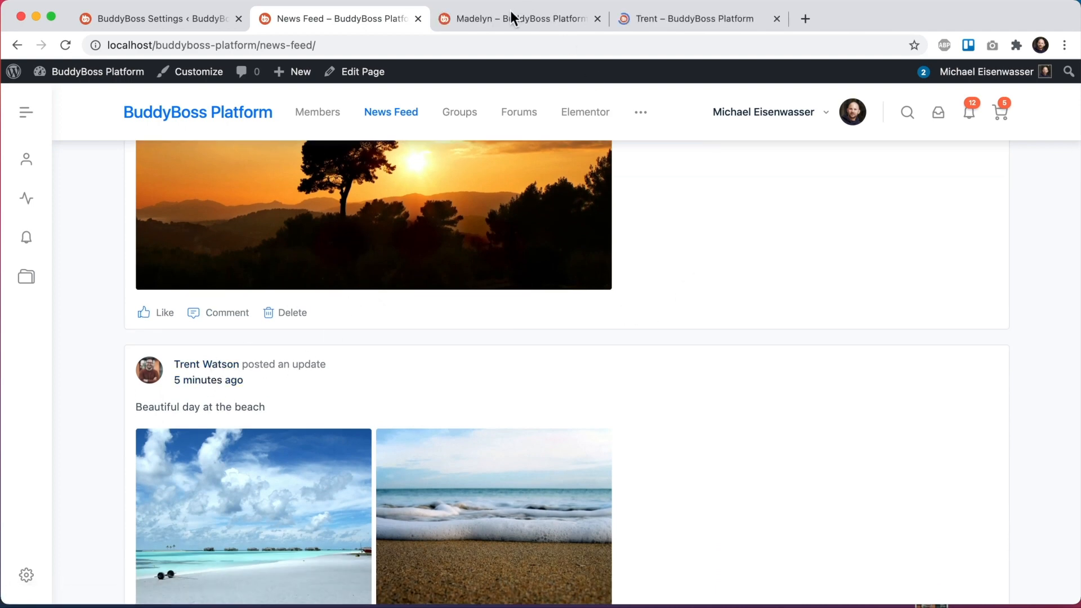
Review both post authors' profiles — one connected, one not — then return to Activity settings.
click(517, 19)
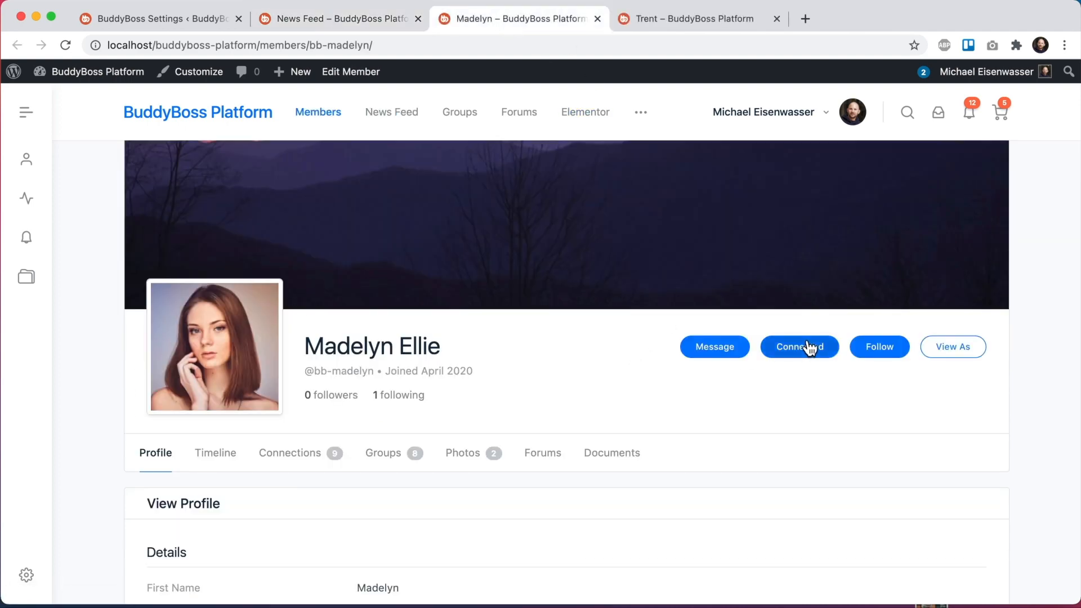
click(693, 19)
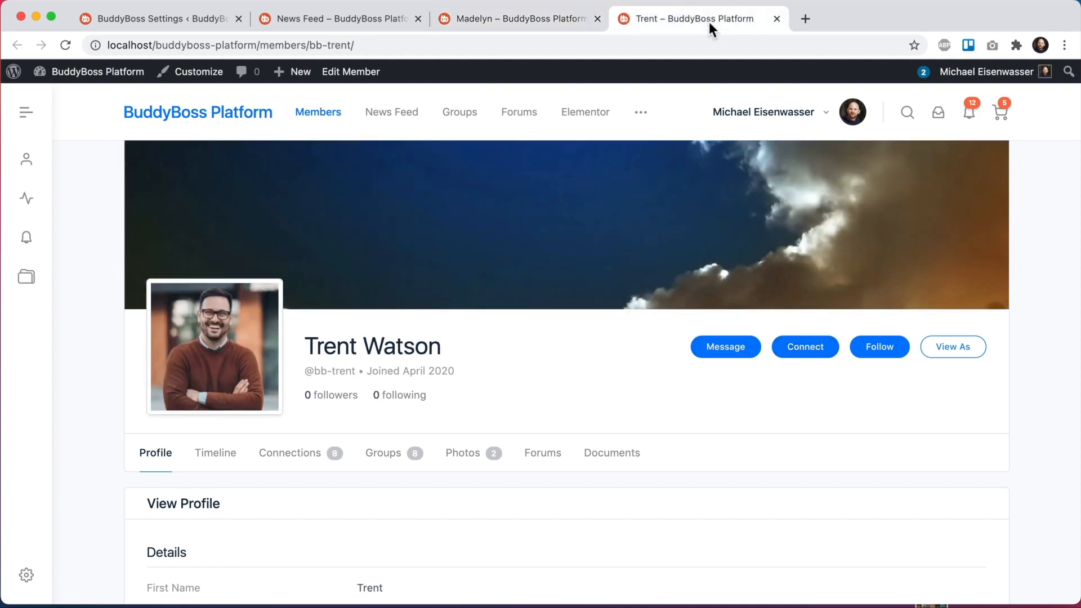
mouse_move(887, 347)
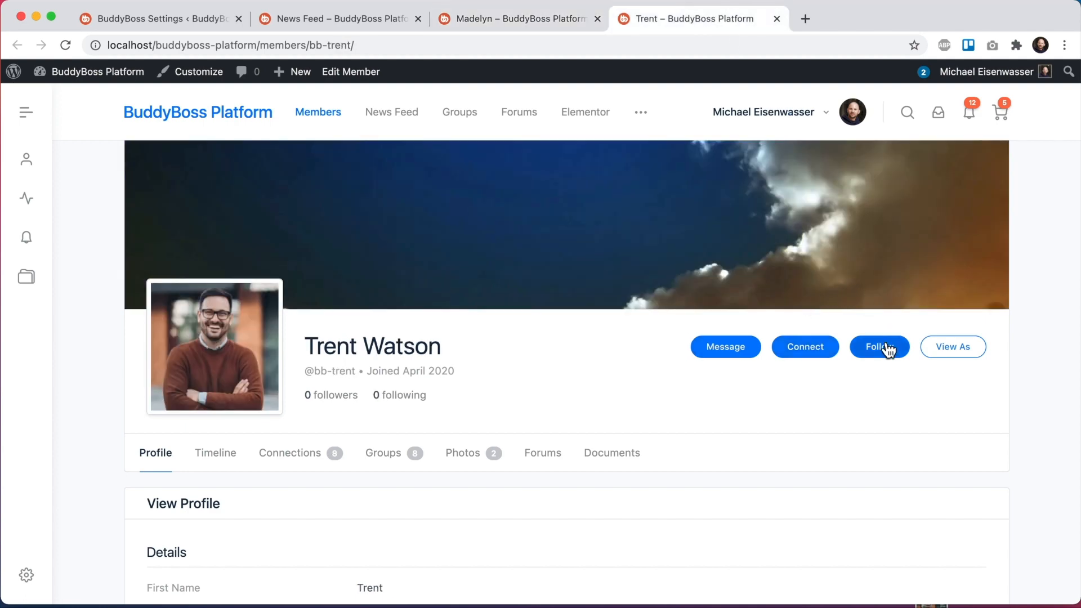
mouse_move(806, 238)
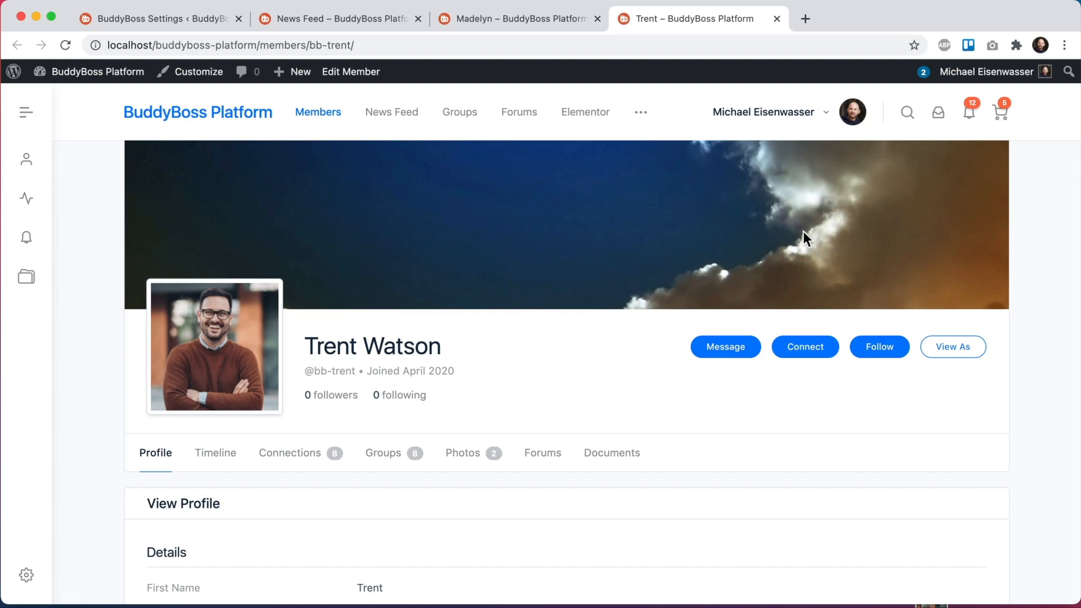
click(514, 19)
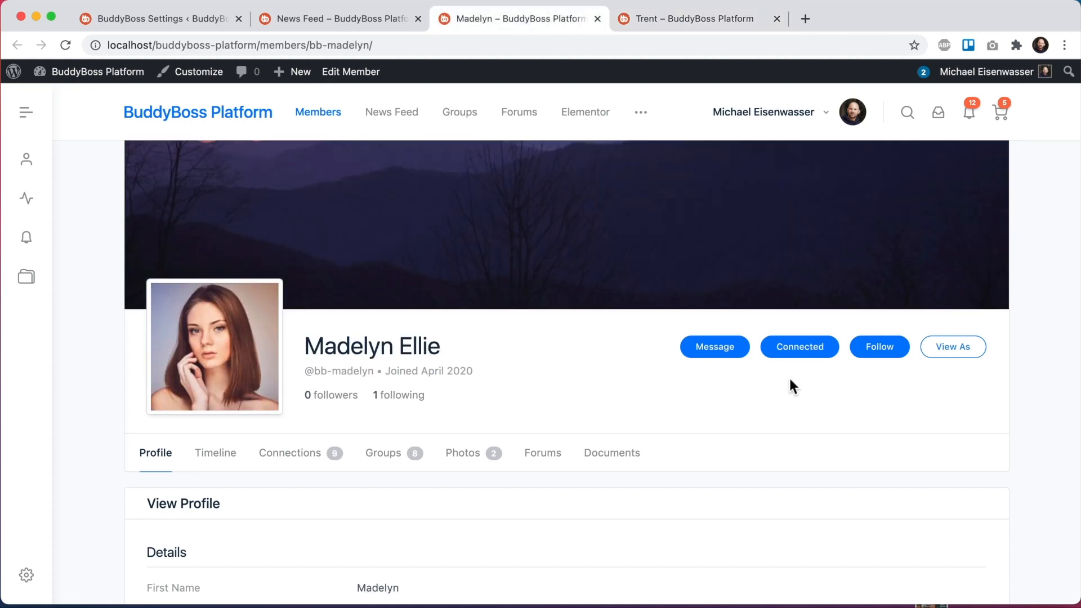
click(696, 19)
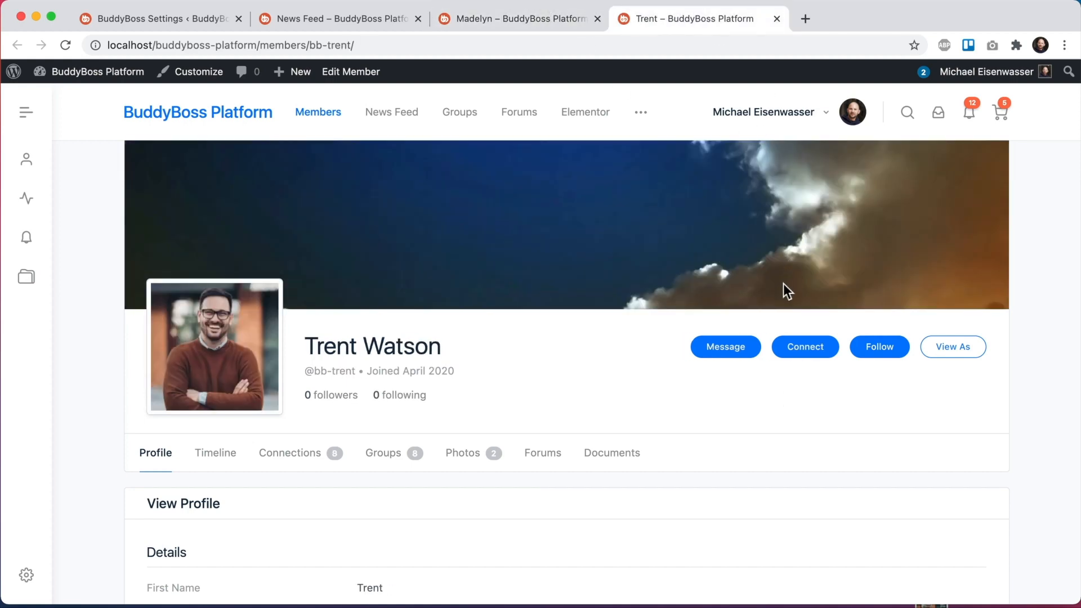
mouse_move(825, 324)
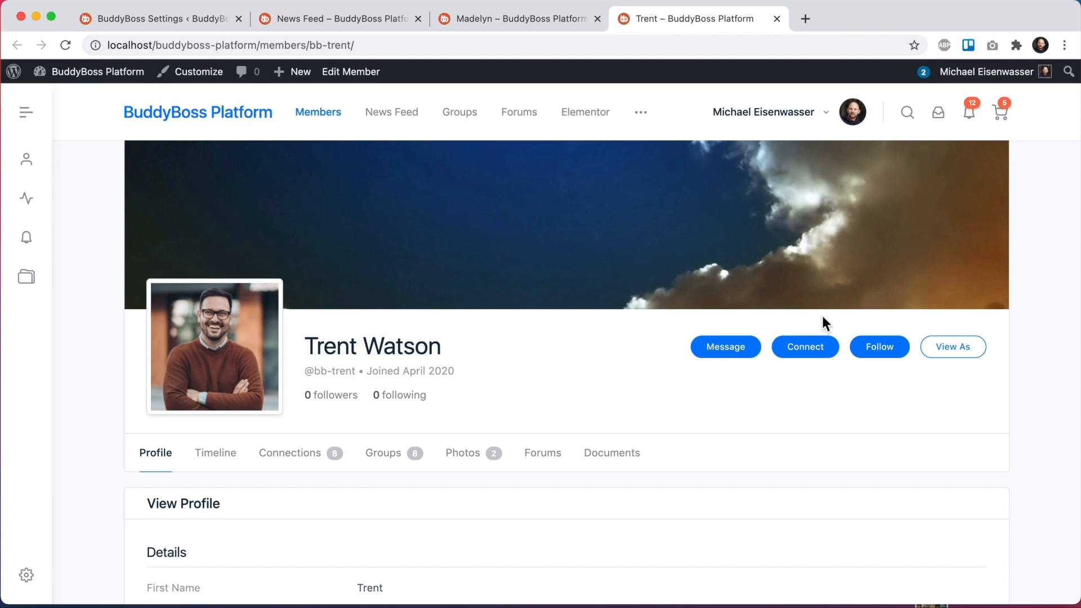
mouse_move(876, 328)
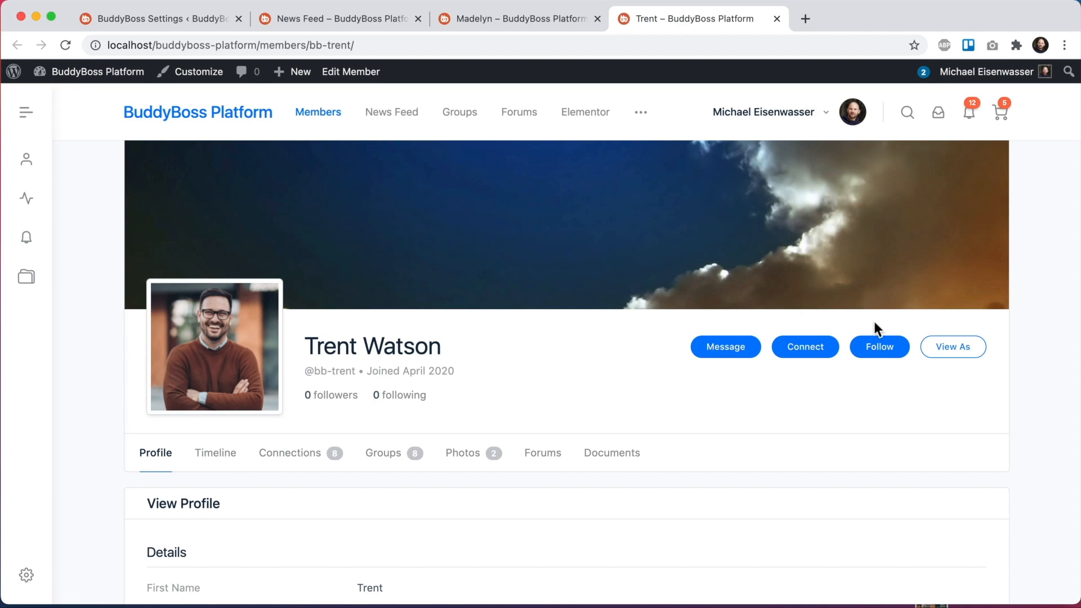
click(155, 19)
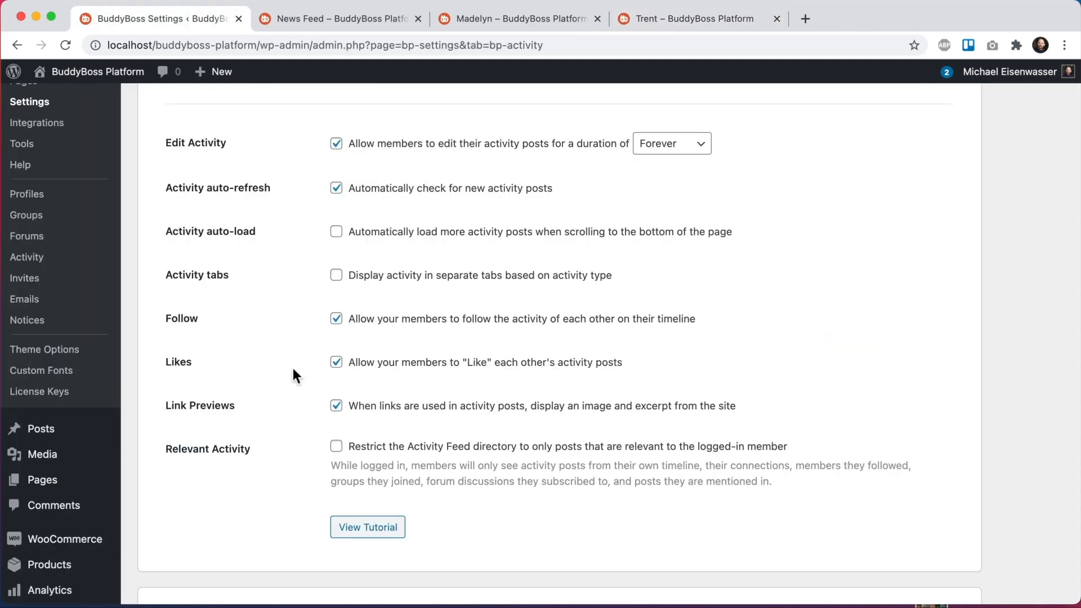
Enable the Relevant Activity restriction and save the activity settings.
click(336, 446)
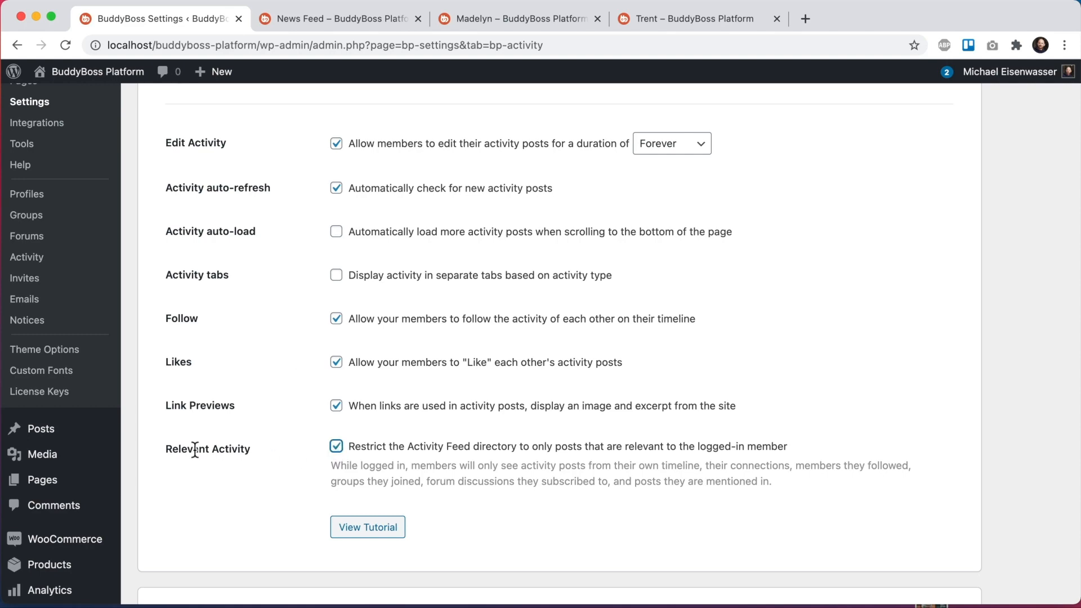
scroll(down, 3)
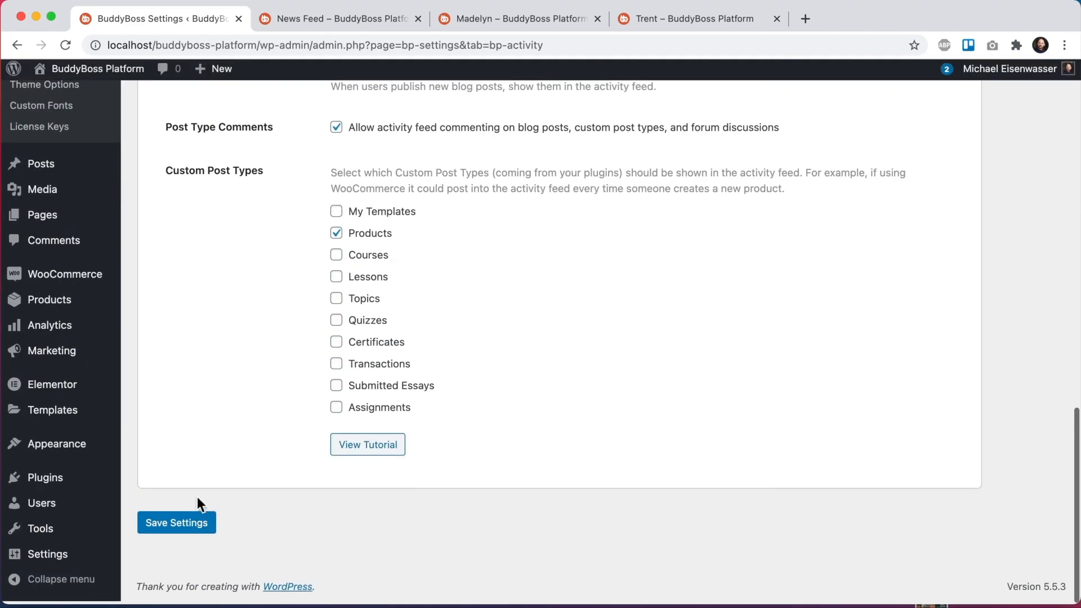
click(176, 521)
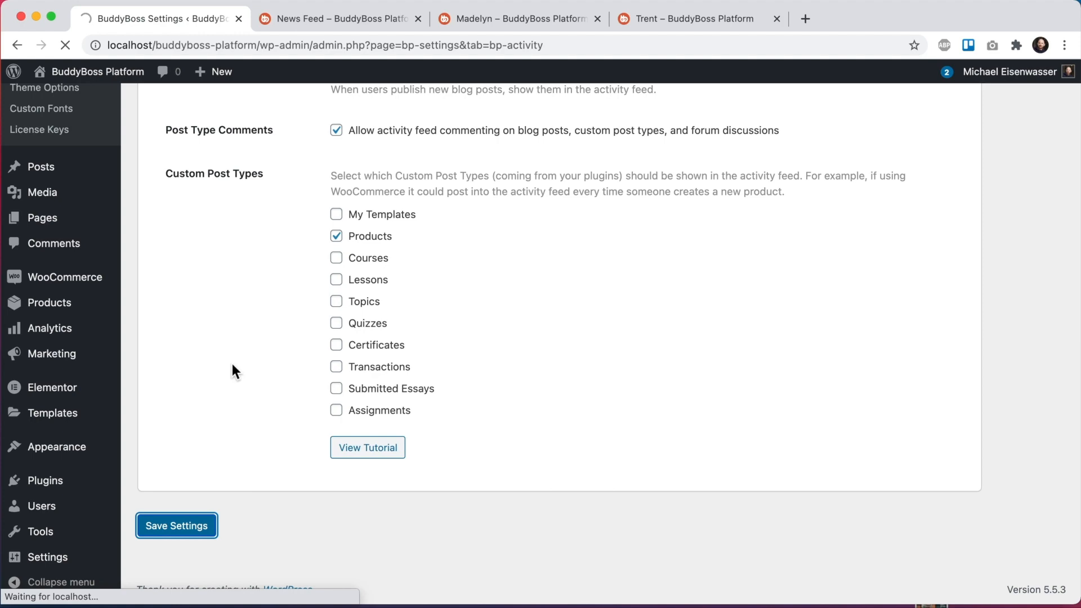
click(175, 526)
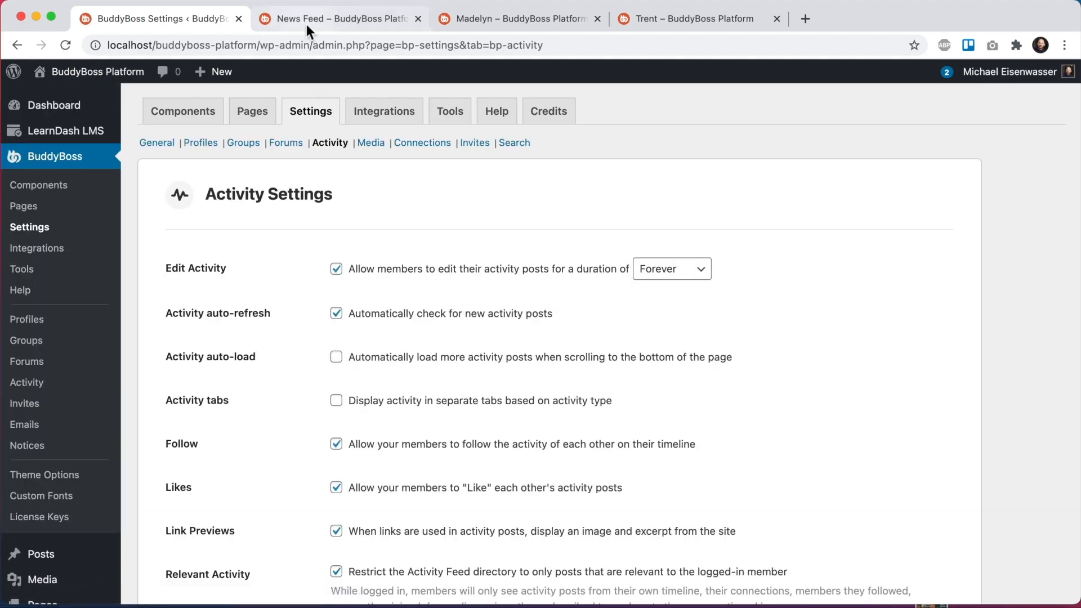
Verify the feed shows only Madelyn's sunset post, her forum reply and my own update, then go back to settings.
click(337, 20)
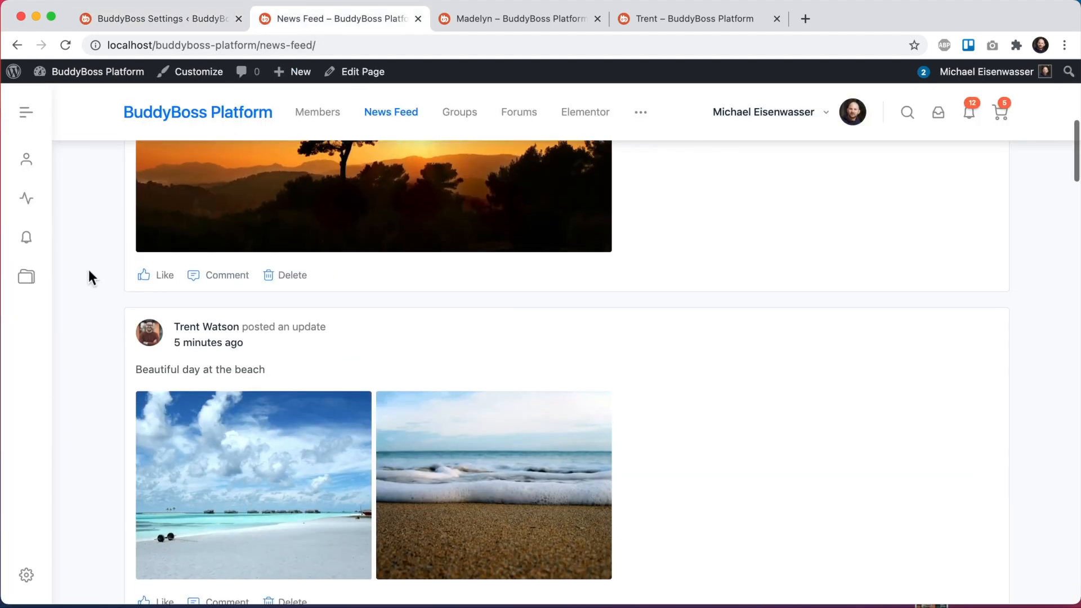
scroll(up, 3)
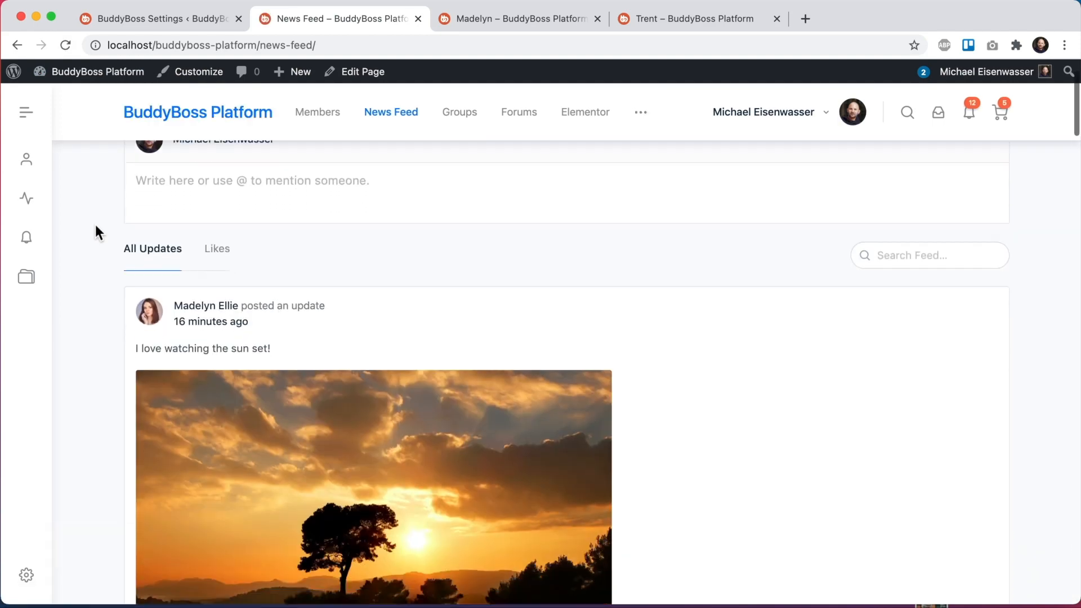
scroll(down, 3)
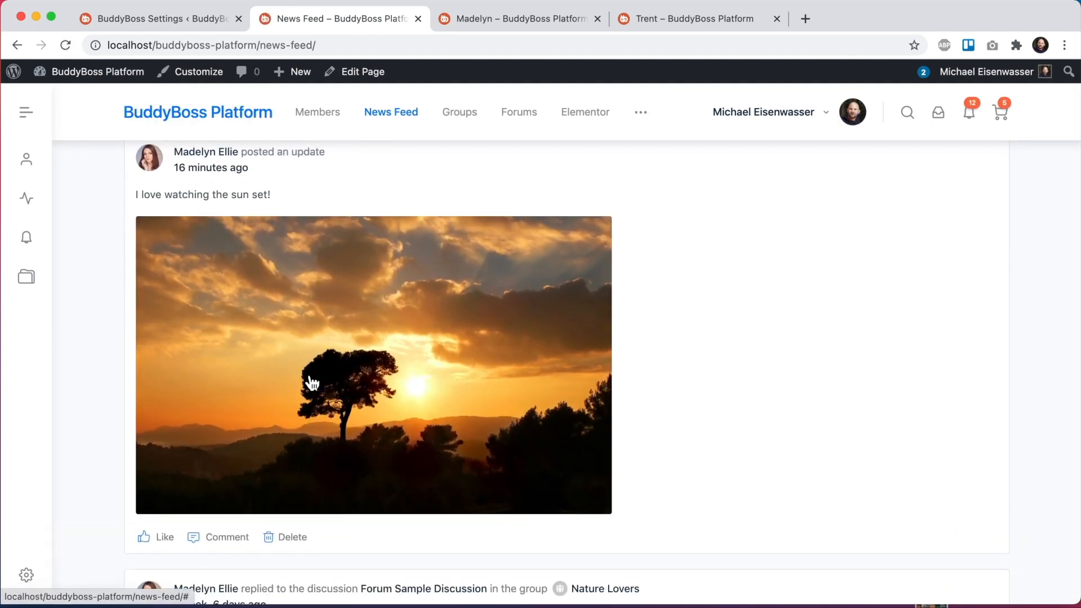
scroll(down, 3)
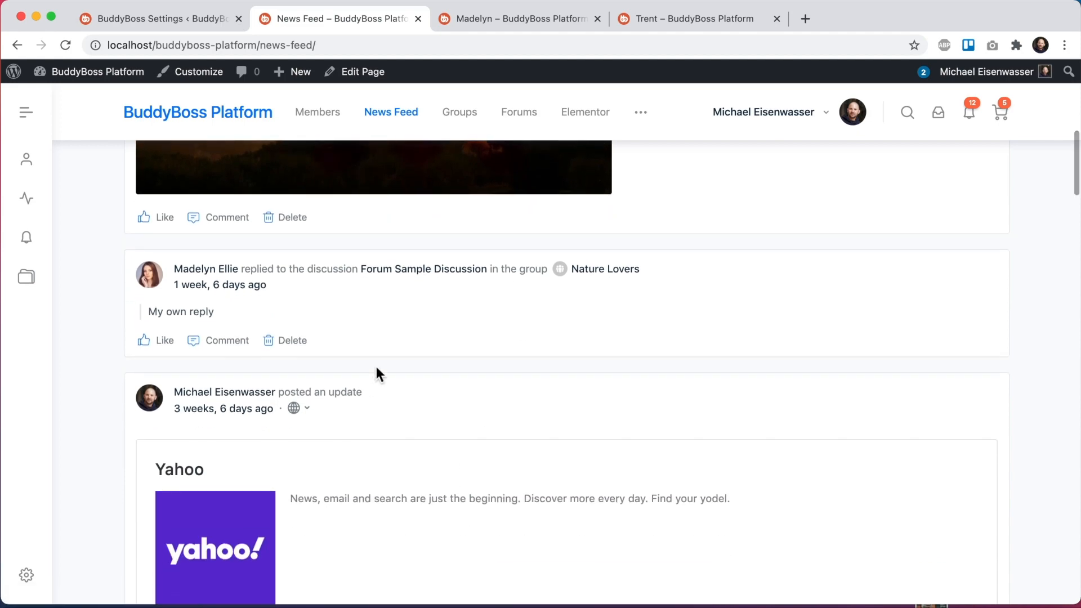
mouse_move(434, 328)
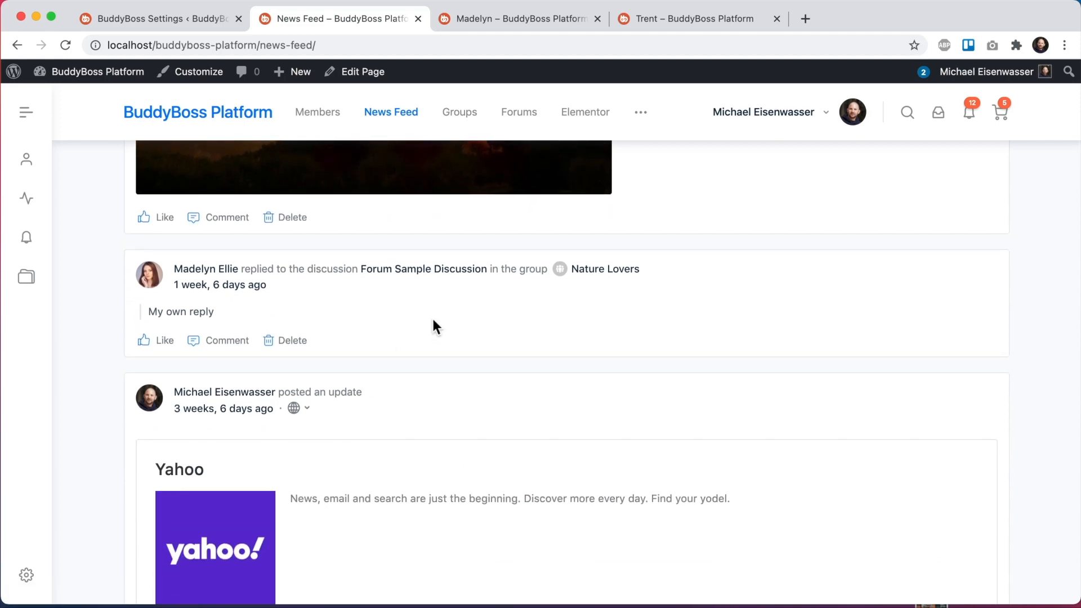
click(159, 19)
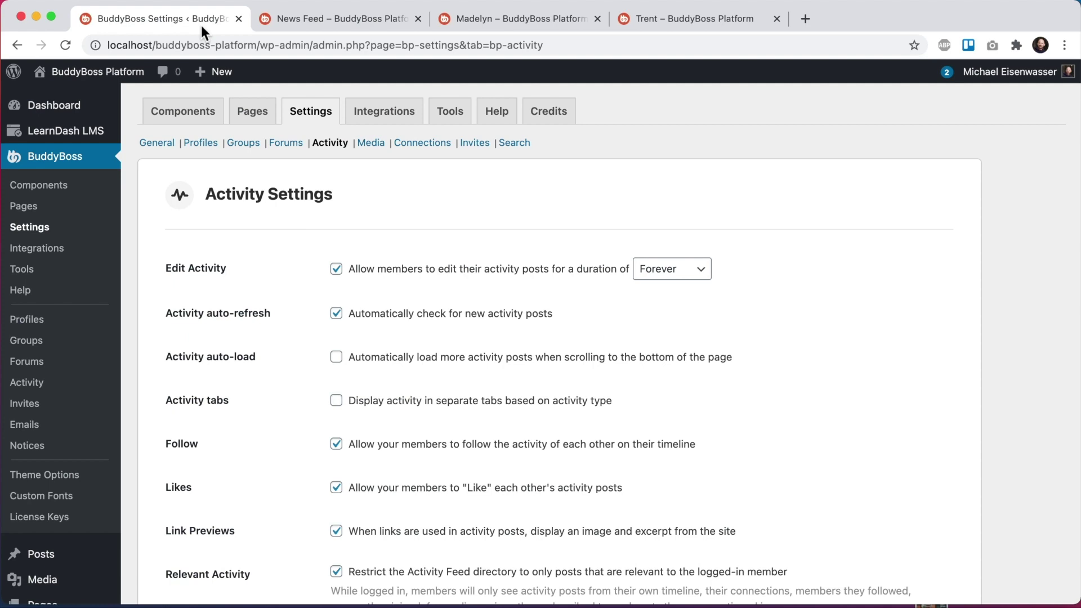
click(696, 19)
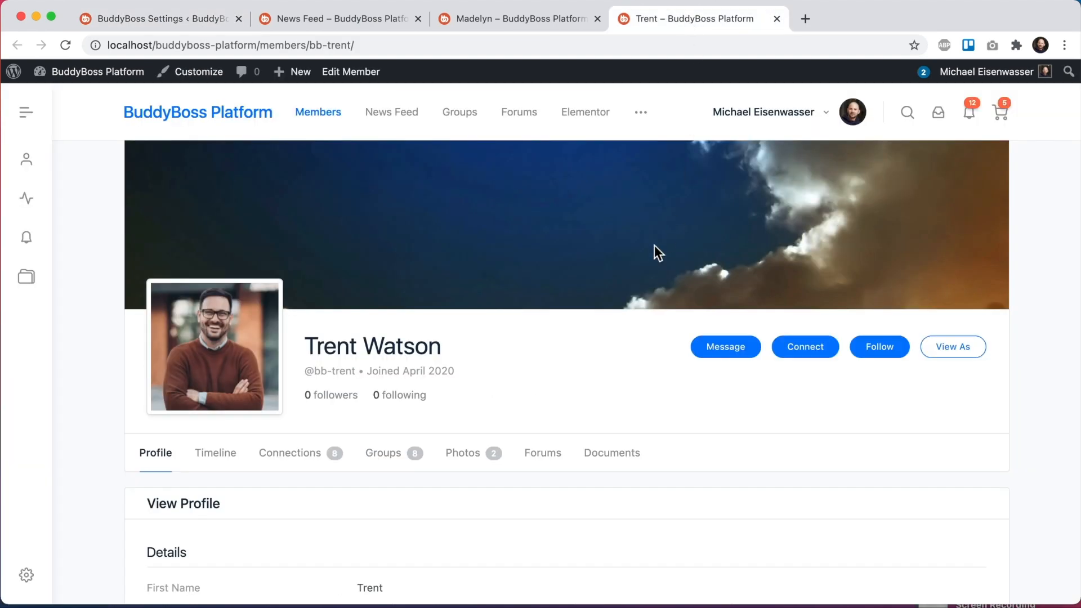
mouse_move(614, 376)
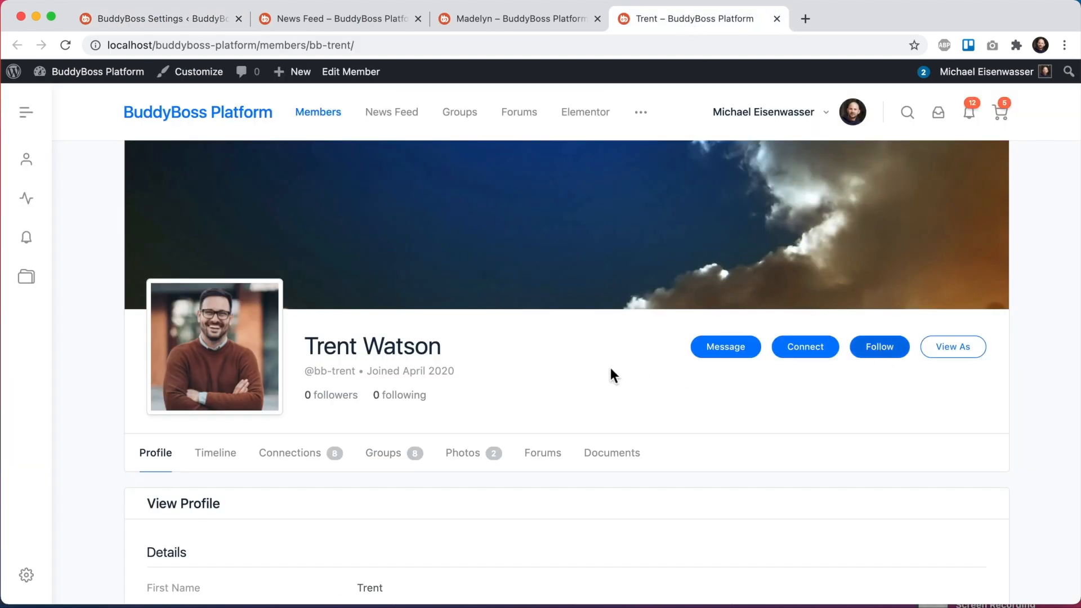
click(880, 347)
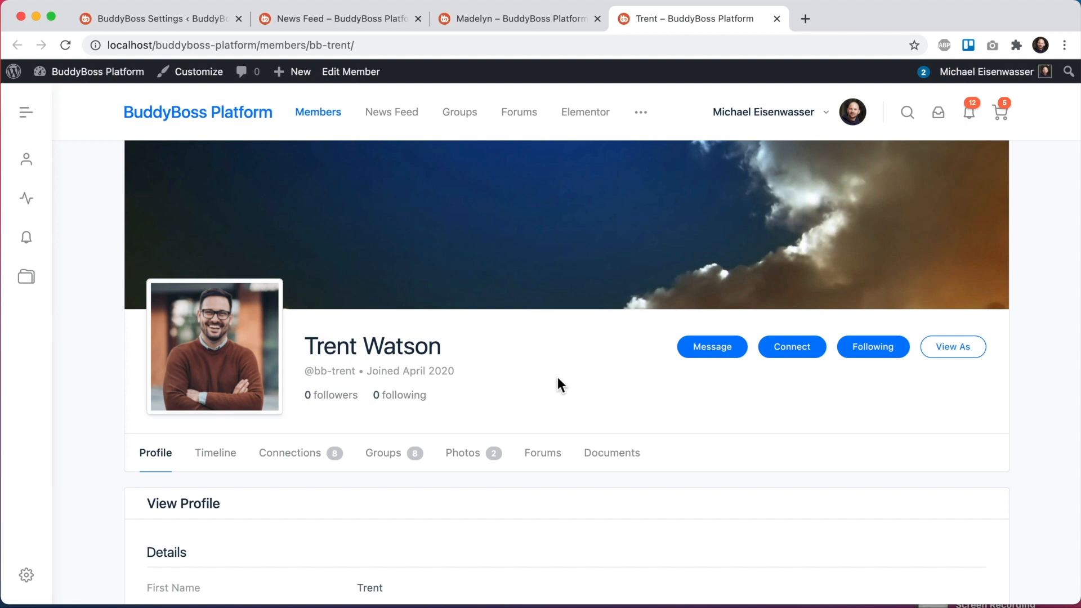
click(338, 19)
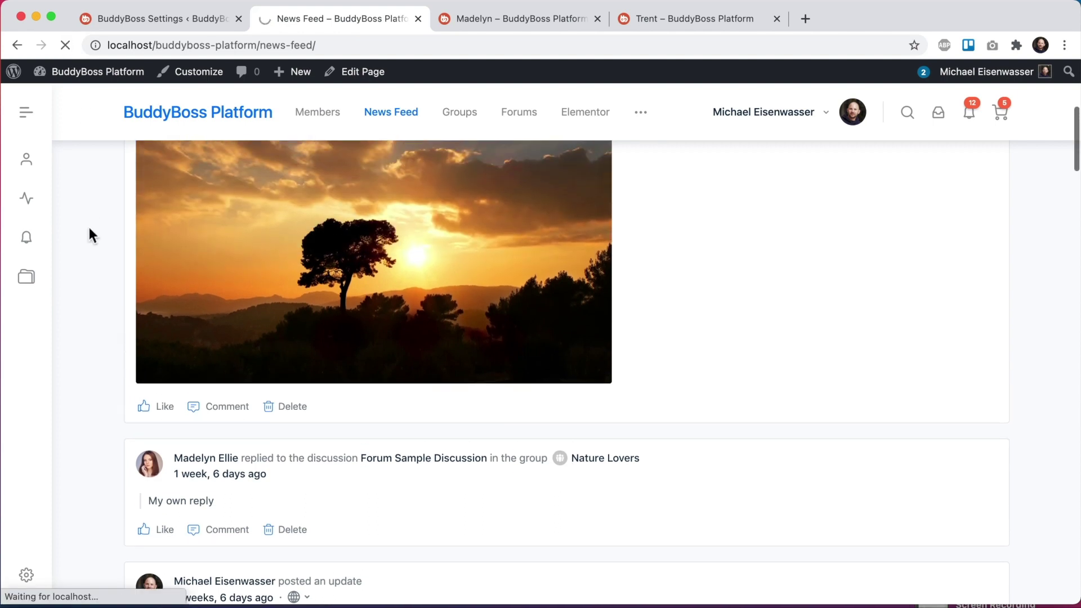
click(66, 45)
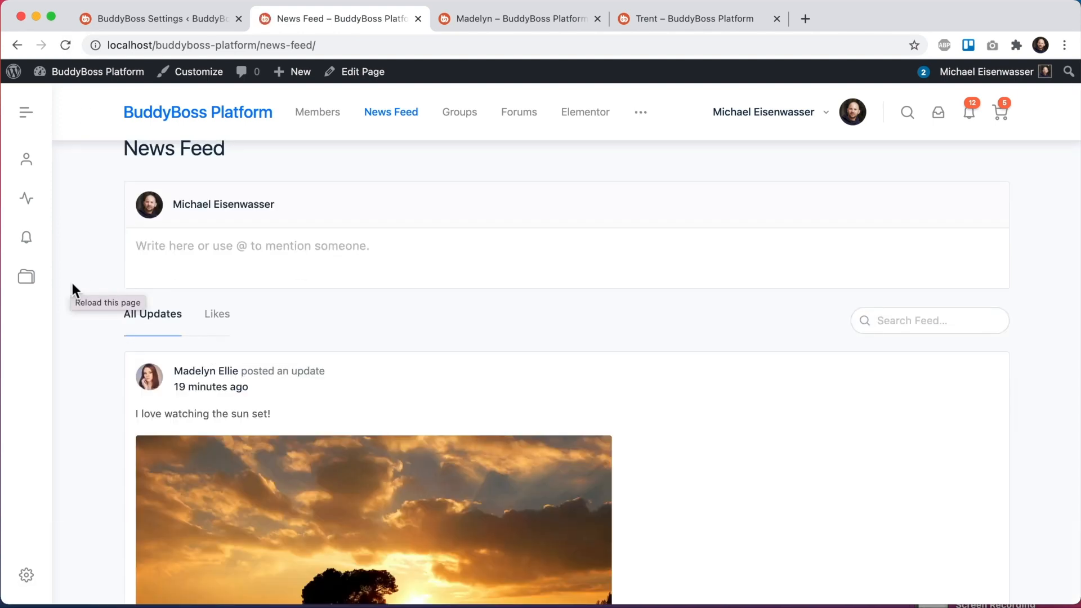
scroll(down, 3)
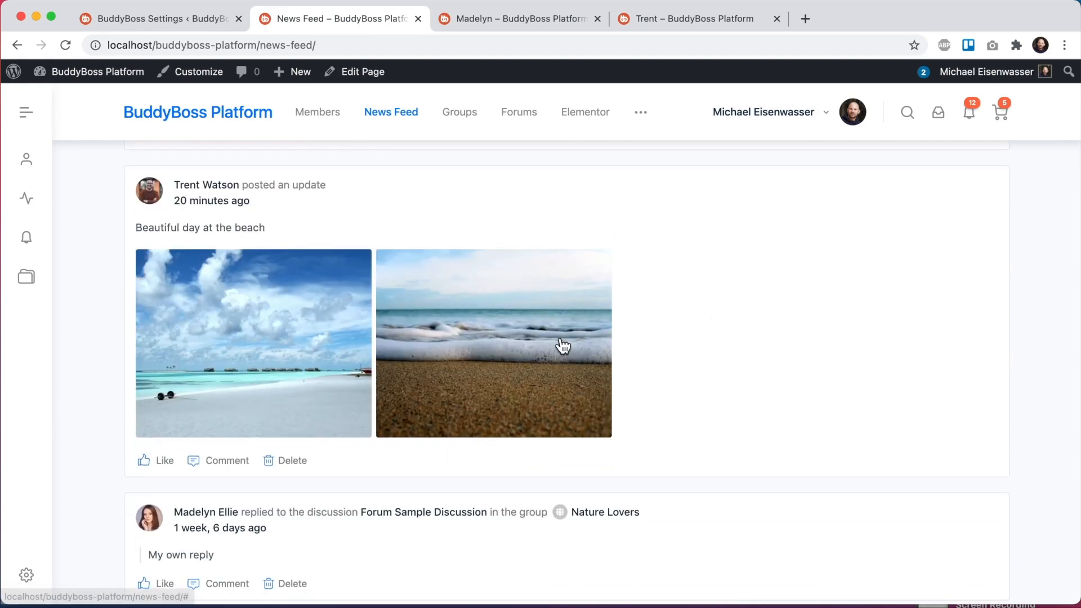
mouse_move(705, 384)
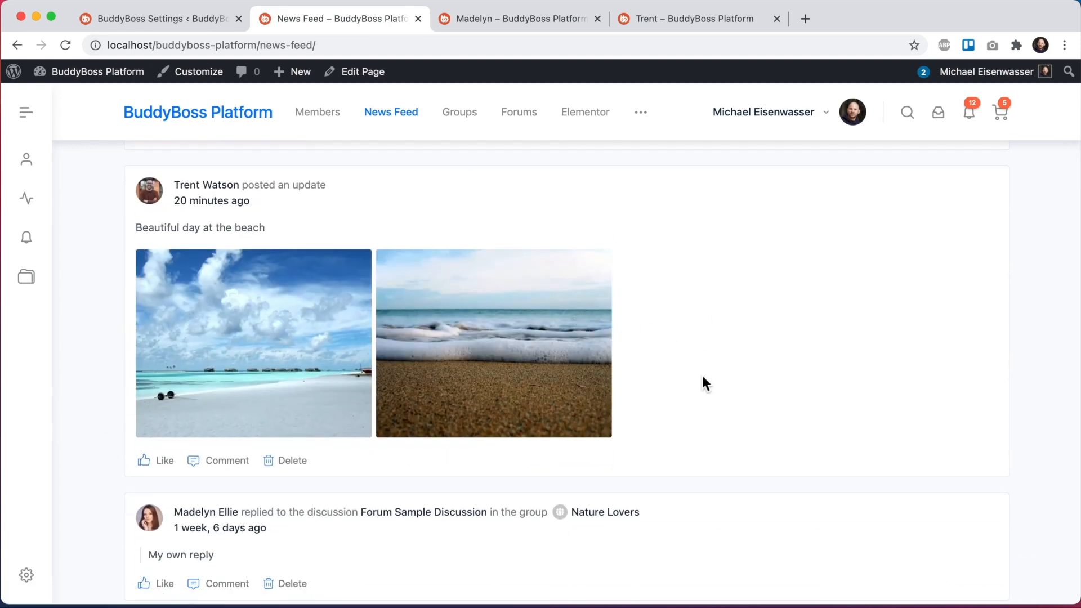